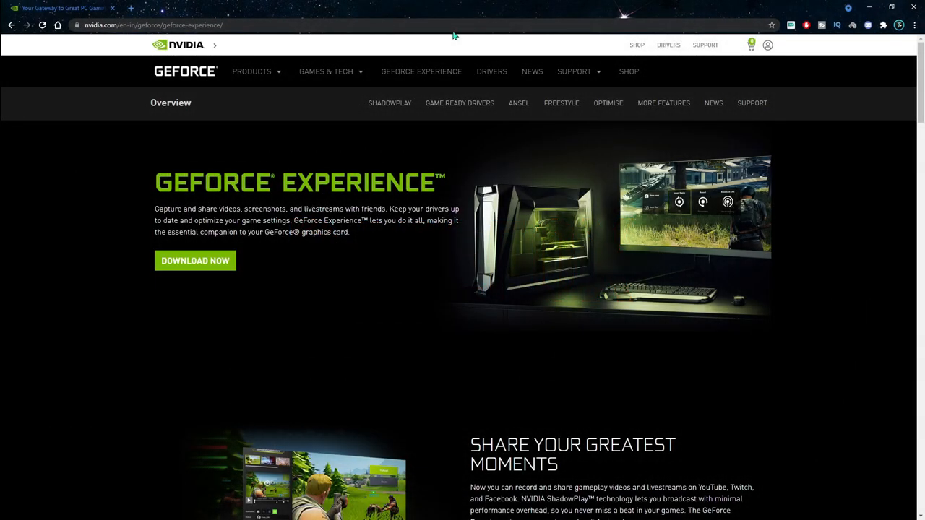
Step: Check the games and driver update pages, then launch the NVIDIA Control Panel
{"action": "left_click", "coordinate": [326, 71]}
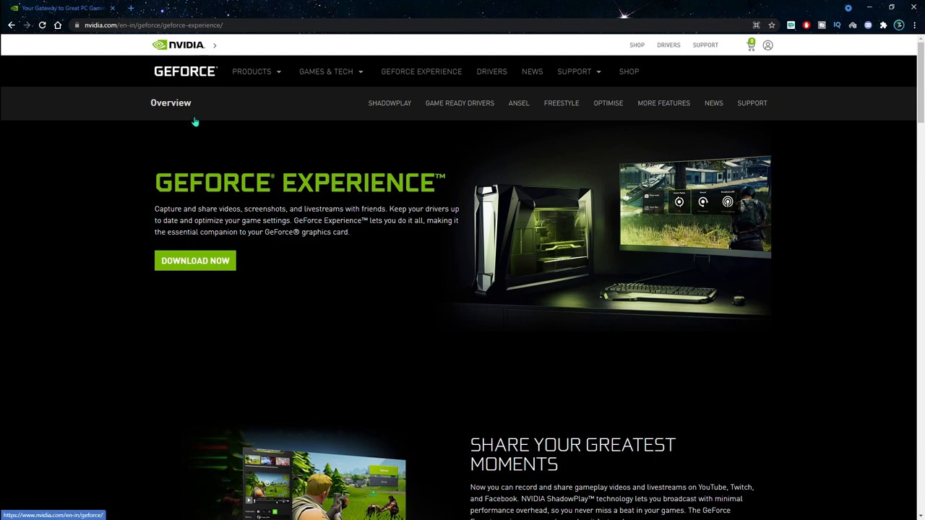
{"action": "mouse_move", "coordinate": [858, 9]}
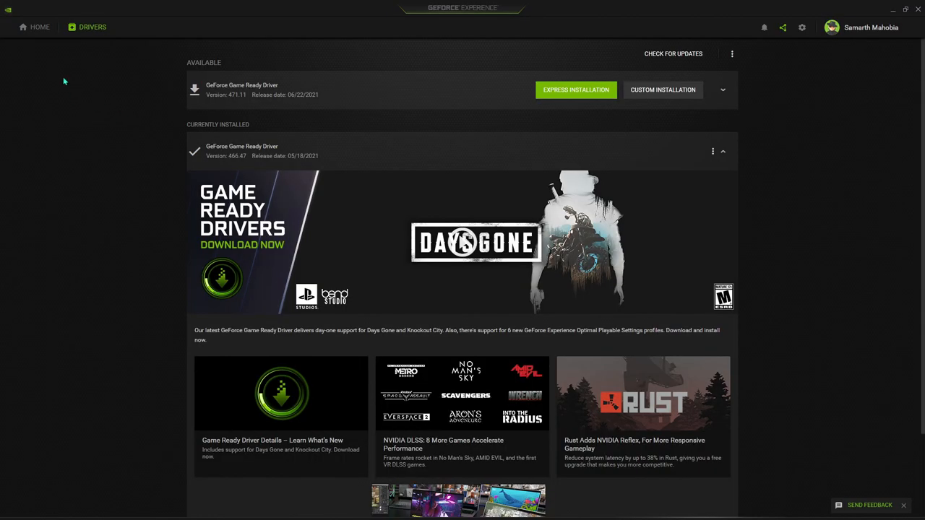
{"action": "left_click", "coordinate": [39, 26]}
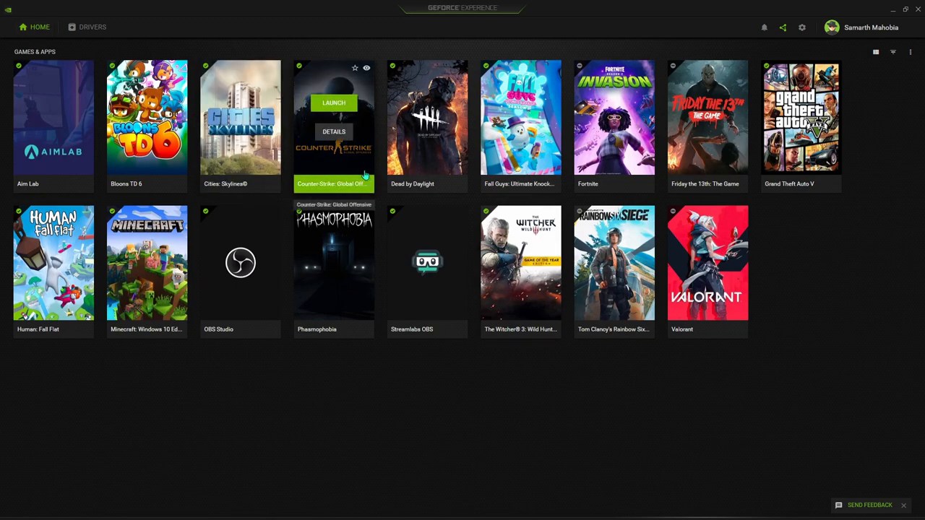
{"action": "left_click", "coordinate": [92, 26]}
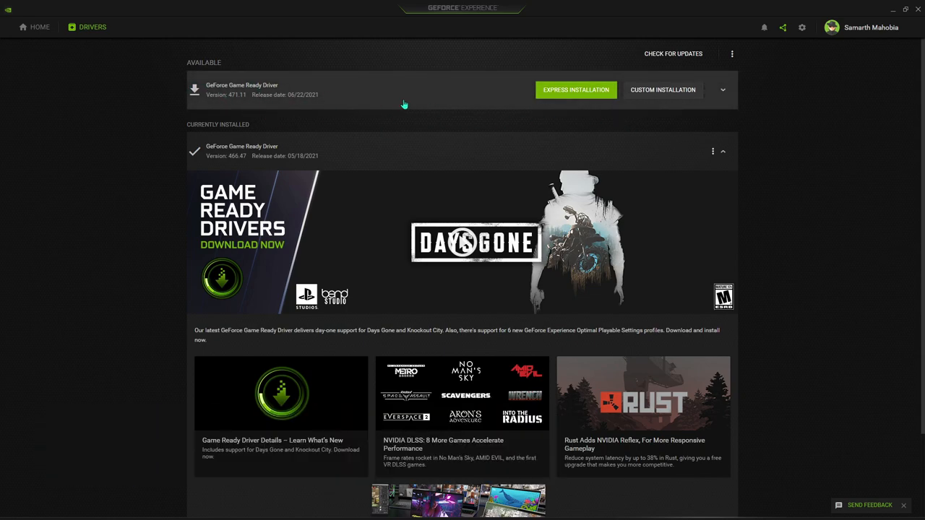
{"action": "mouse_move", "coordinate": [887, 38]}
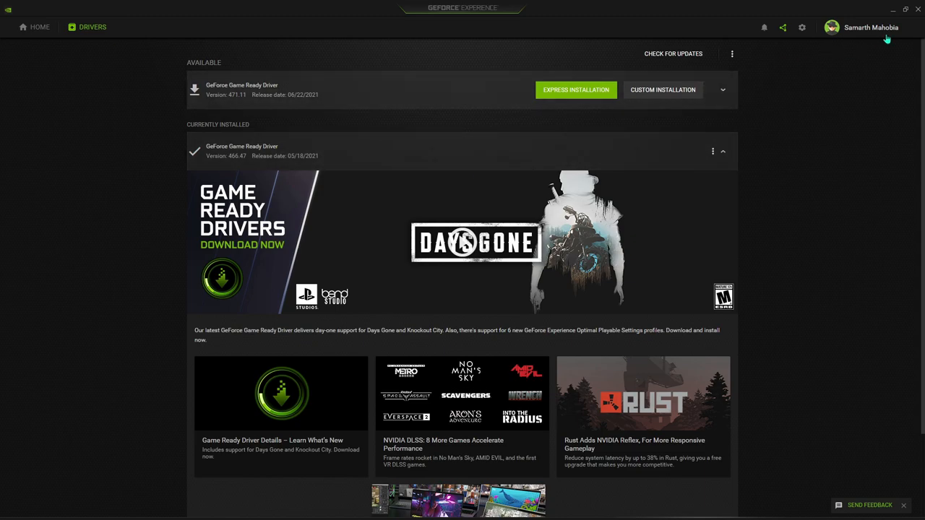
{"action": "mouse_move", "coordinate": [894, 13]}
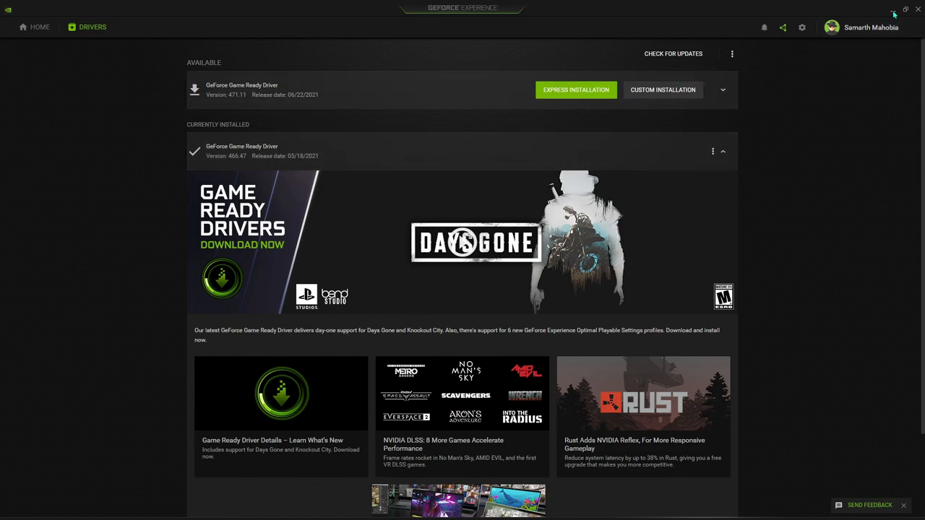
{"action": "mouse_move", "coordinate": [894, 13]}
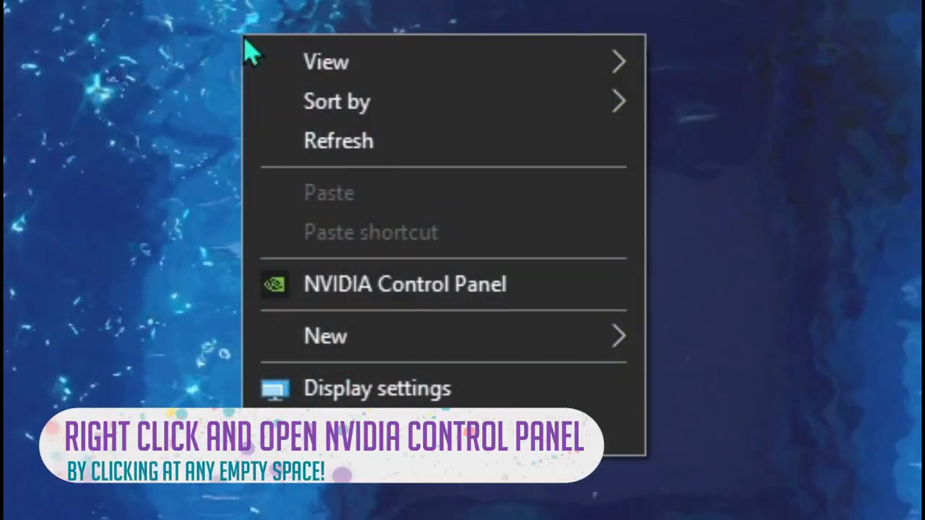
{"action": "left_click", "coordinate": [405, 284]}
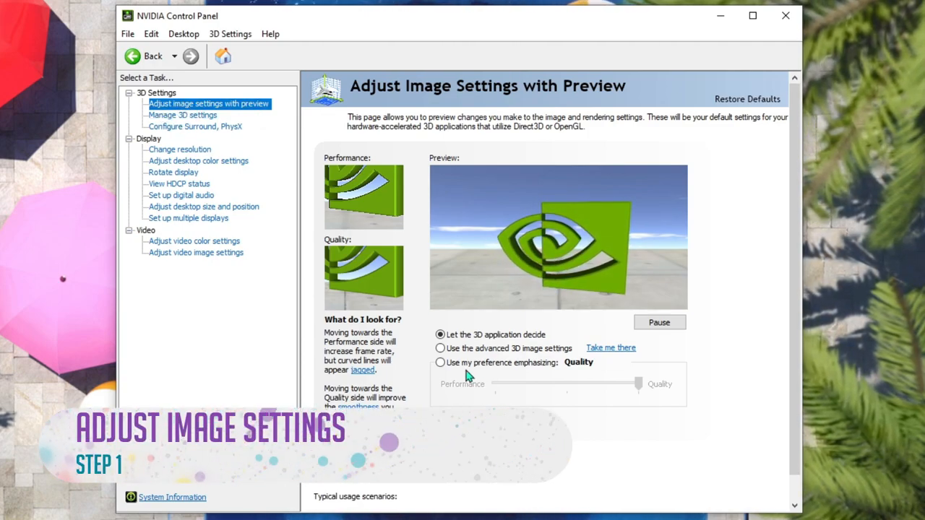
Step: Select 'Use the advanced 3D image settings' and go to Manage 3D settings
{"action": "left_click", "coordinate": [440, 348]}
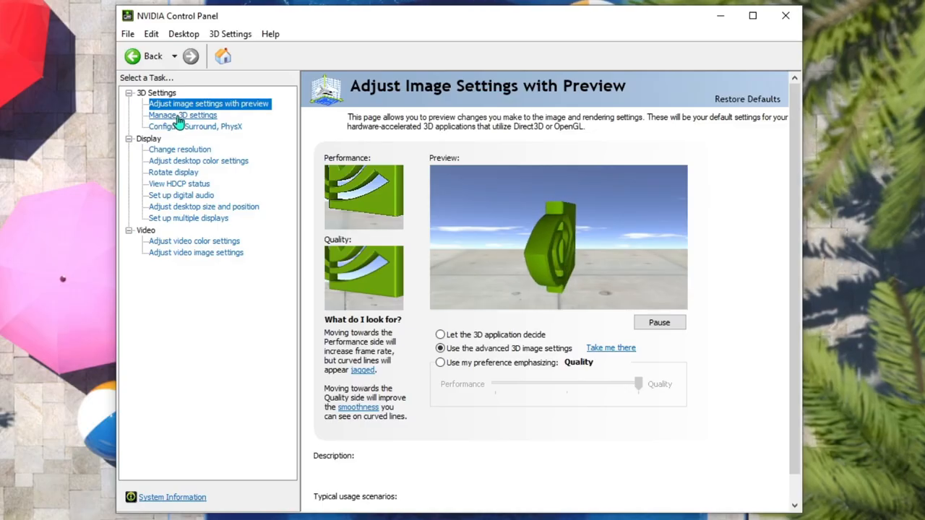
{"action": "left_click", "coordinate": [183, 115]}
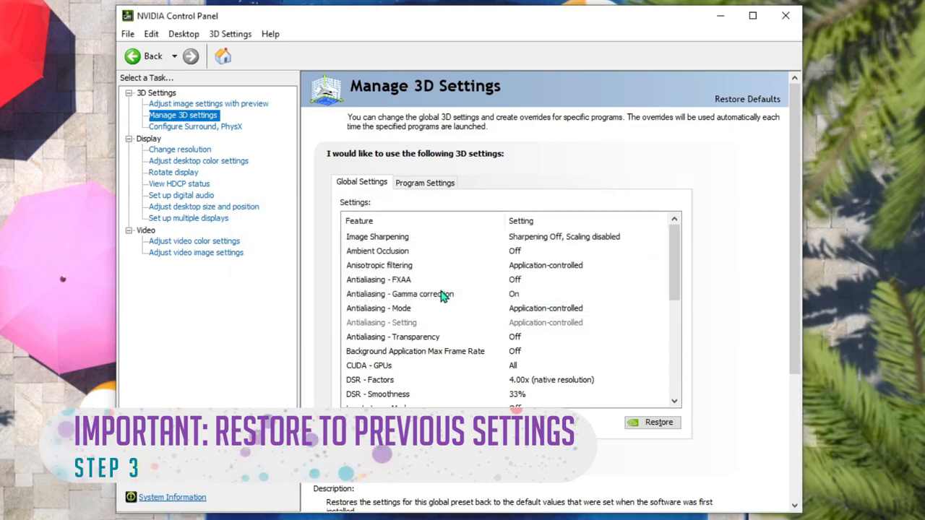
Step: Restore global 3D defaults and set Anisotropic filtering and Antialiasing - Mode to Off
{"action": "left_click", "coordinate": [658, 422]}
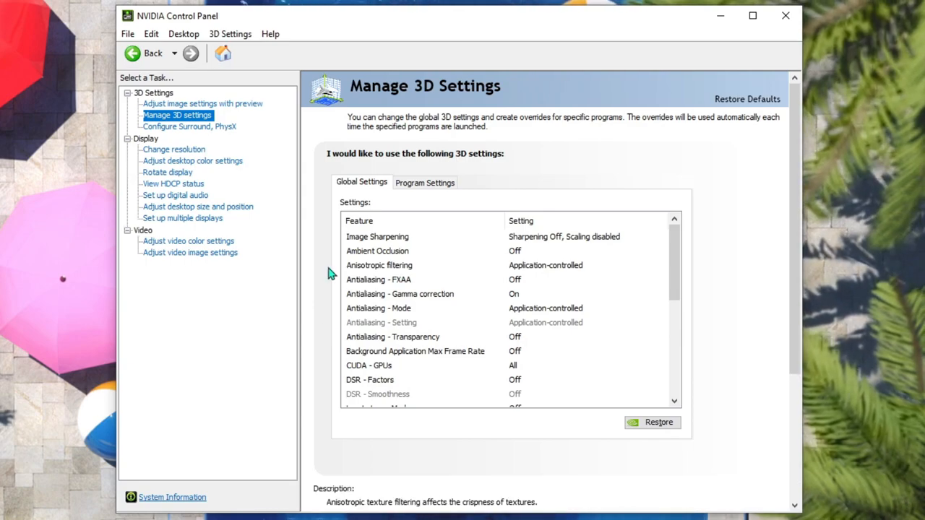
{"action": "left_click", "coordinate": [379, 265]}
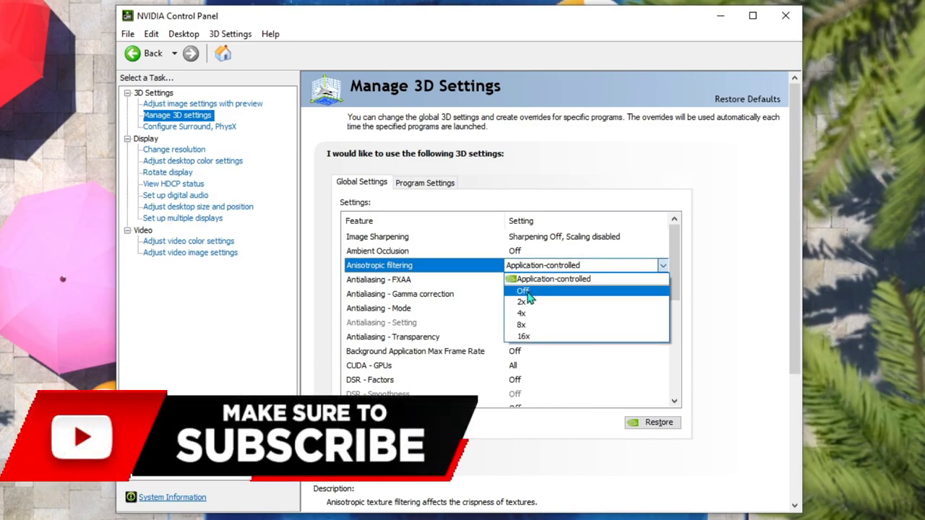
{"action": "left_click", "coordinate": [523, 290]}
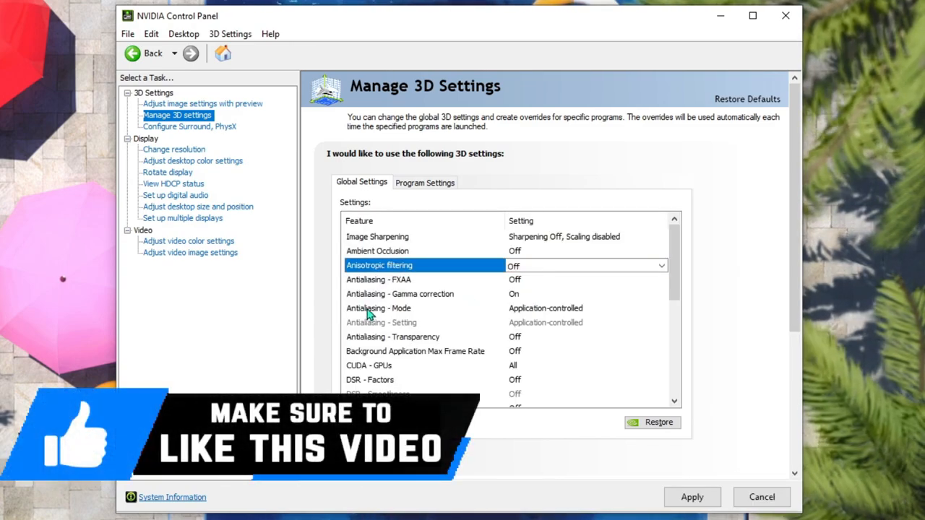
{"action": "left_click", "coordinate": [378, 307]}
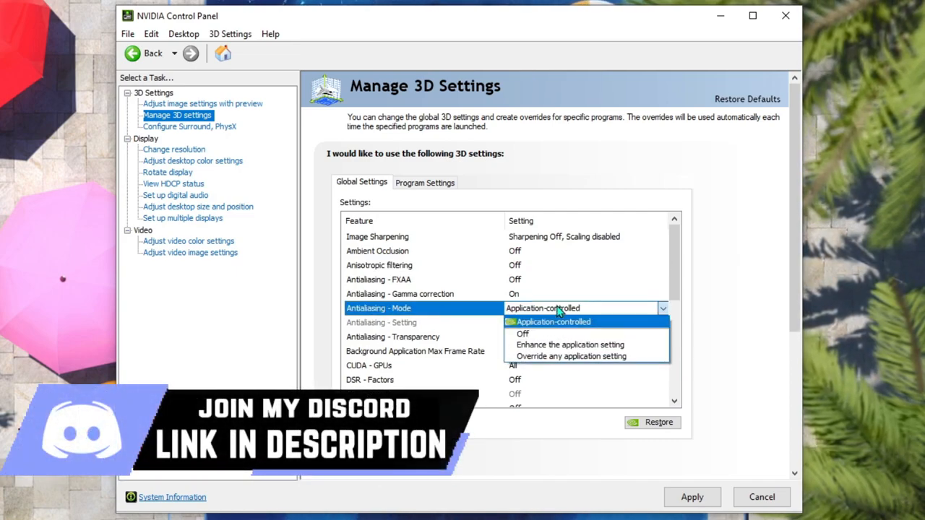
{"action": "left_click", "coordinate": [521, 333]}
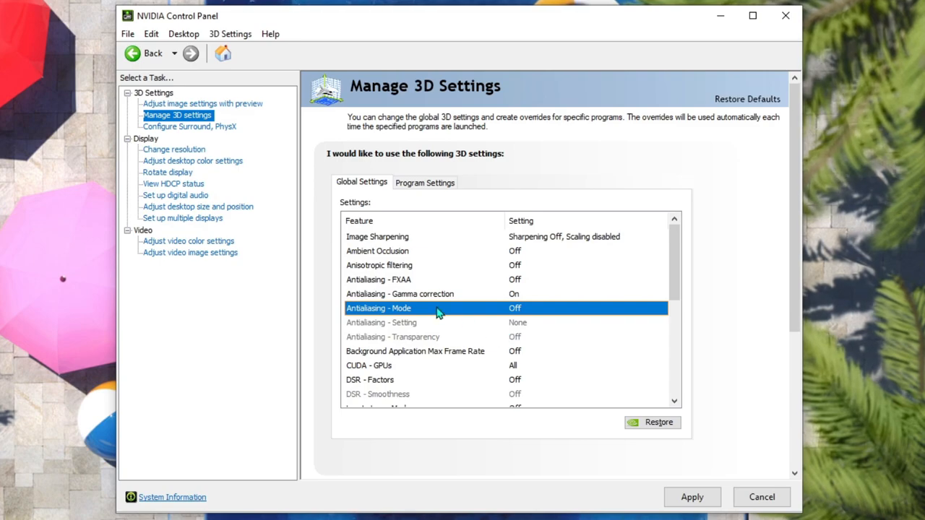
Step: Keep the RTX 2070 SUPER enabled so CUDA - GPUs stays set to All
{"action": "scroll", "scroll_direction": "down", "scroll_amount": 3}
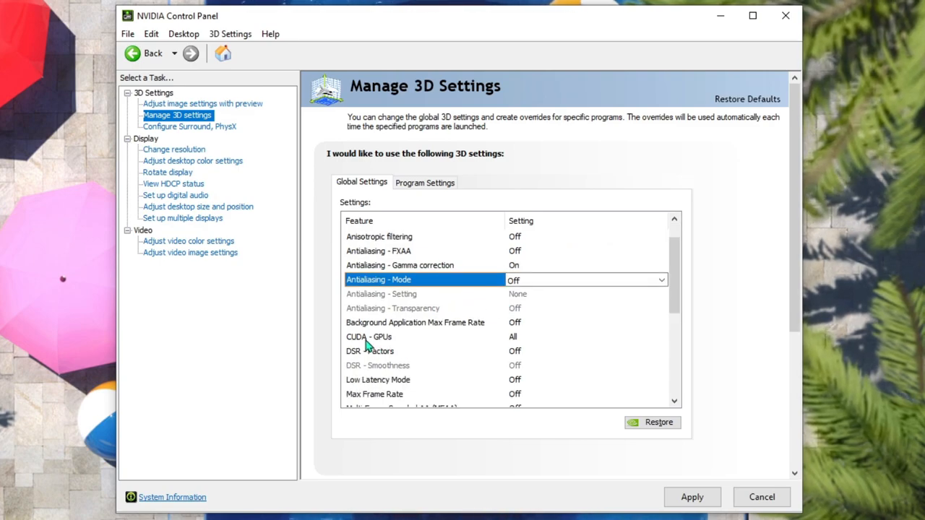
{"action": "left_click", "coordinate": [368, 337]}
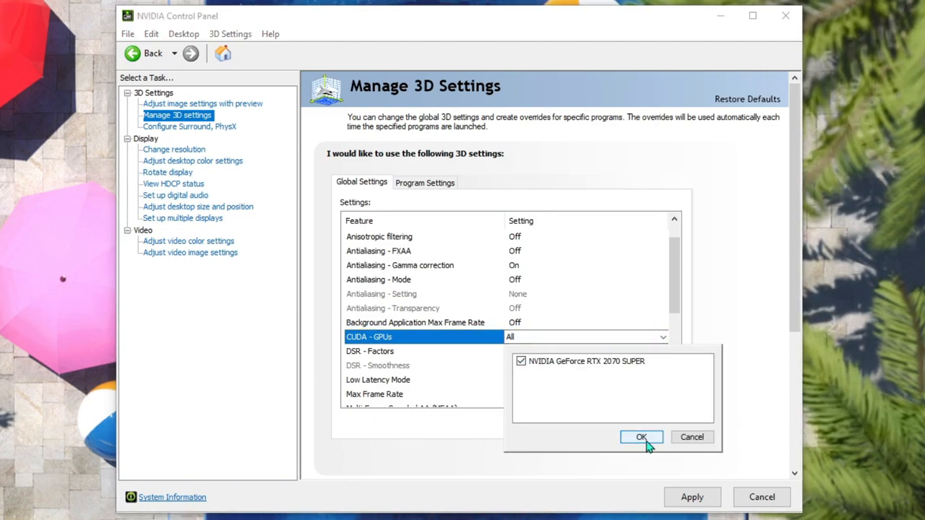
{"action": "left_click", "coordinate": [640, 436]}
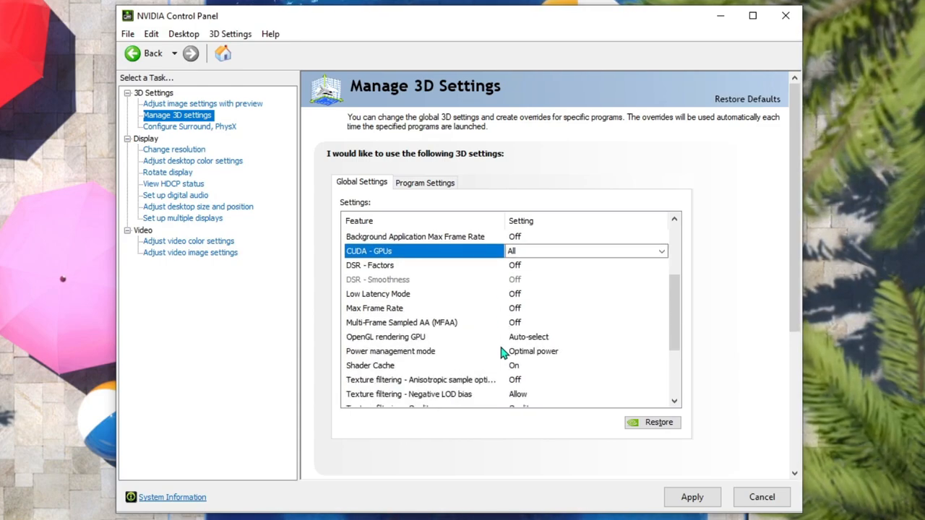
{"action": "mouse_move", "coordinate": [484, 350]}
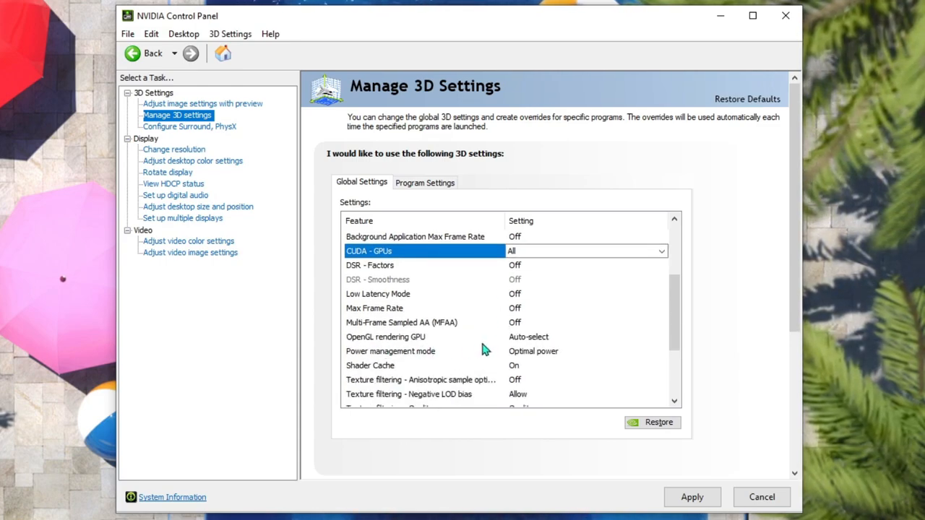
{"action": "left_click", "coordinate": [386, 337]}
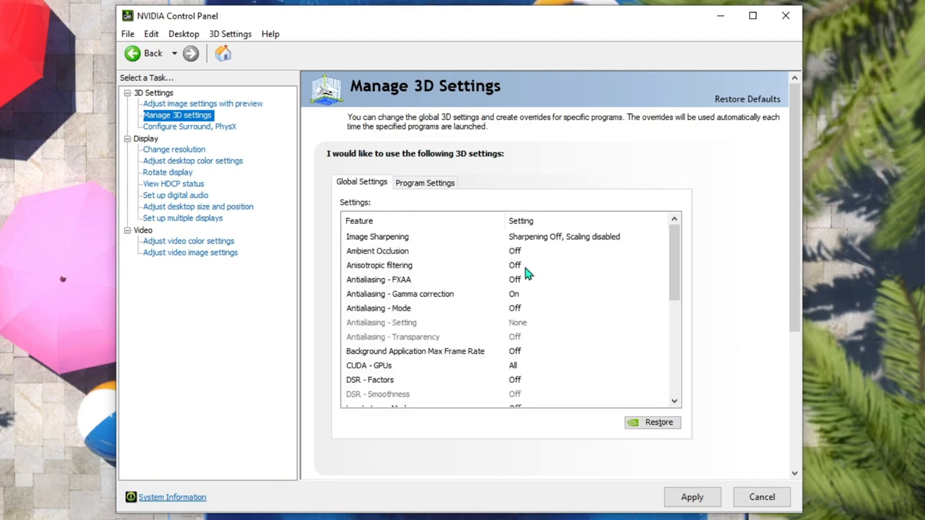
Step: Set Trilinear optimization to Off in the global 3D settings
{"action": "scroll", "scroll_direction": "down", "scroll_amount": 3}
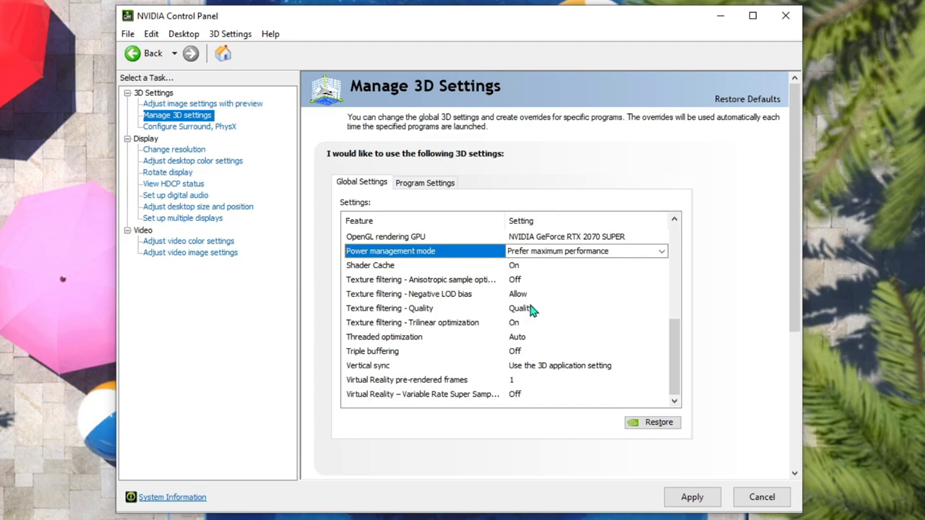
{"action": "mouse_move", "coordinate": [365, 319]}
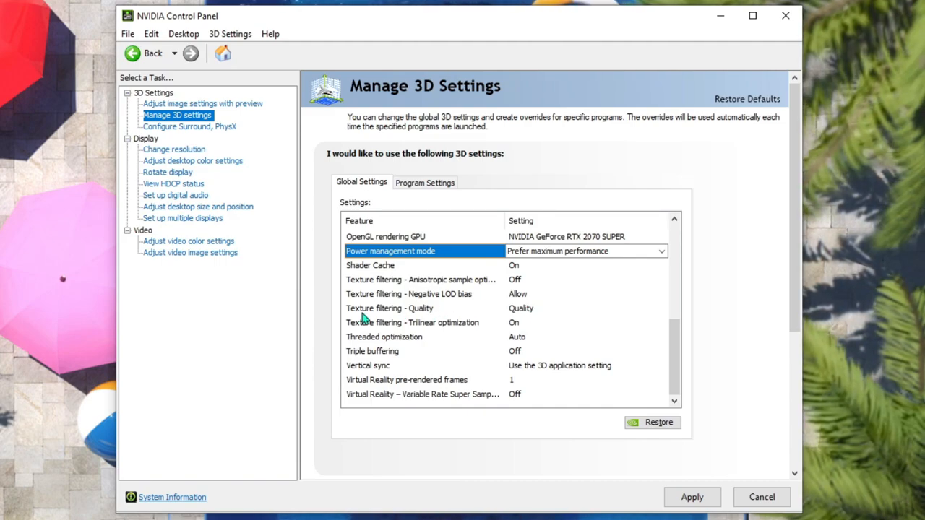
{"action": "mouse_move", "coordinate": [548, 314]}
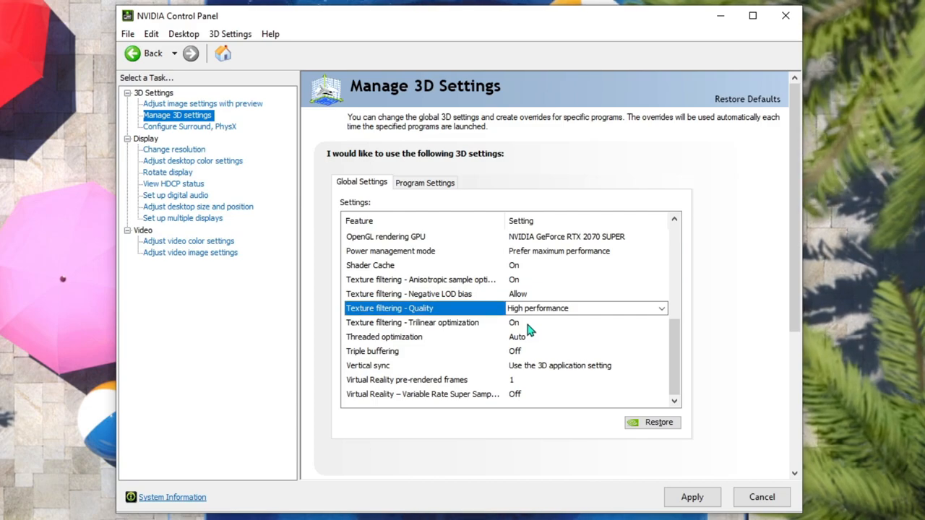
{"action": "left_click", "coordinate": [412, 323]}
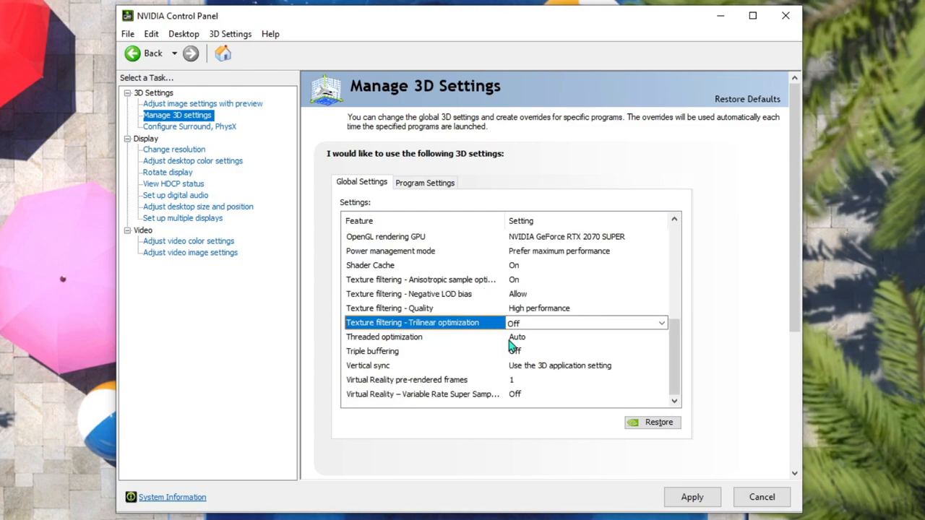
{"action": "mouse_move", "coordinate": [524, 361]}
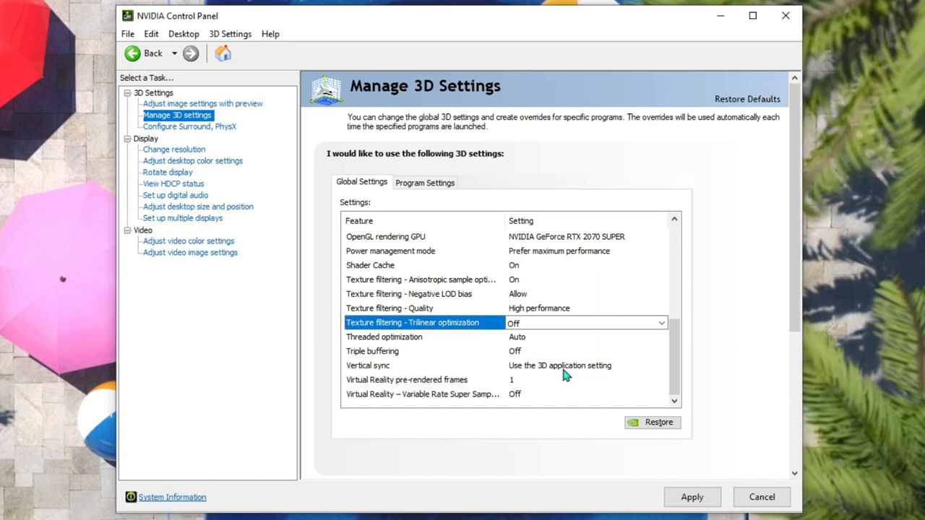
{"action": "left_click", "coordinate": [560, 365]}
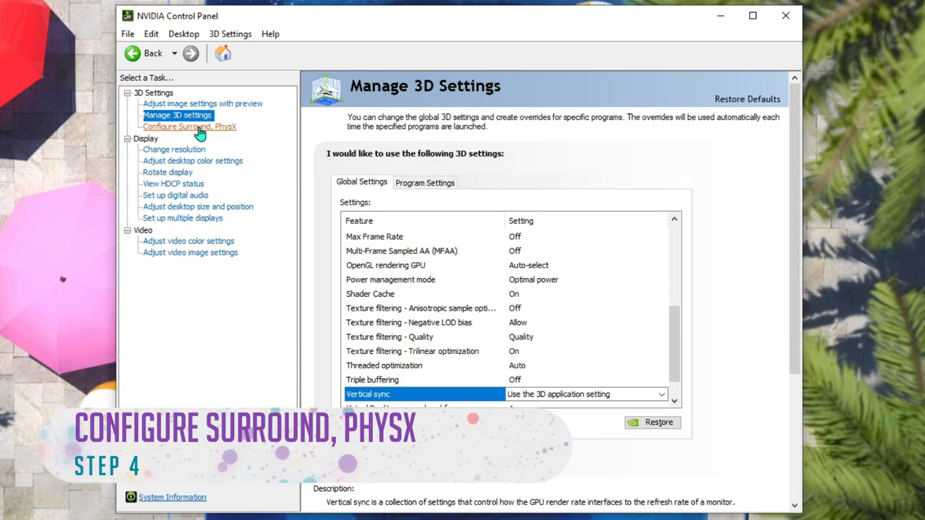
Step: Set the PhysX processor to NVIDIA GeForce RTX 2070 SUPER on the Surround, PhysX page
{"action": "left_click", "coordinate": [189, 126]}
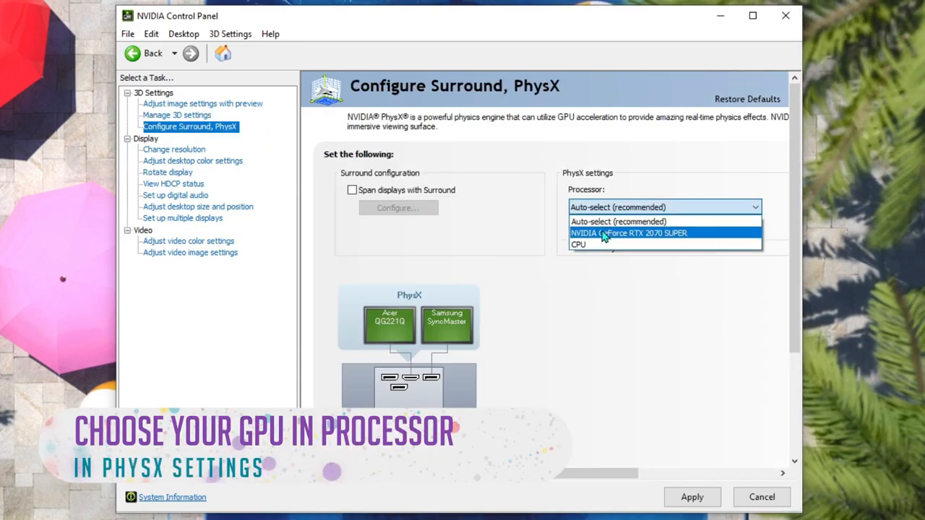
{"action": "left_click", "coordinate": [629, 233]}
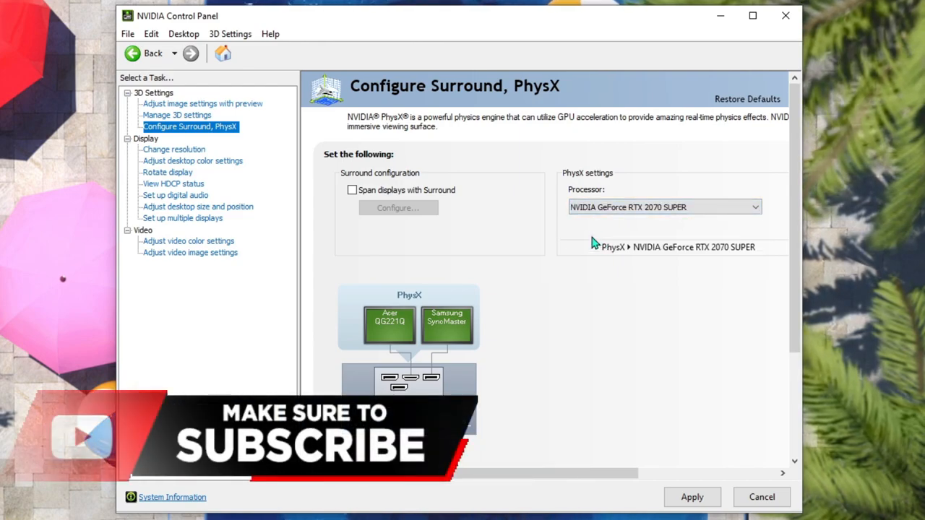
{"action": "left_click", "coordinate": [692, 498]}
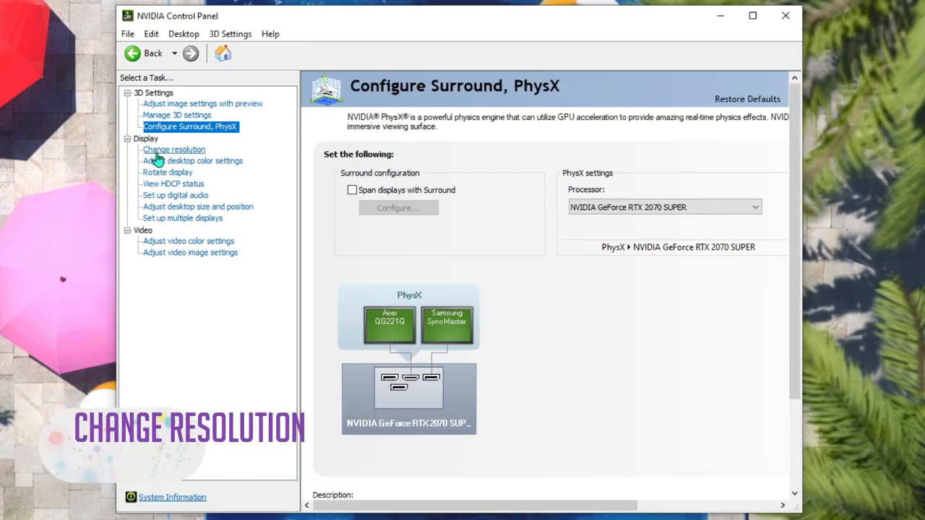
Step: Keep the 1920 × 1080 native resolution at a 60Hz refresh rate
{"action": "left_click", "coordinate": [173, 149]}
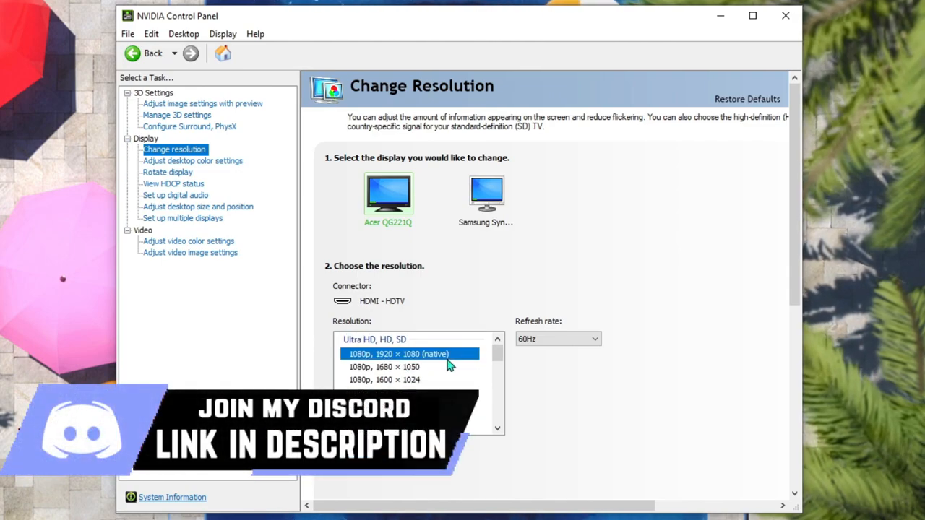
{"action": "left_click", "coordinate": [557, 338]}
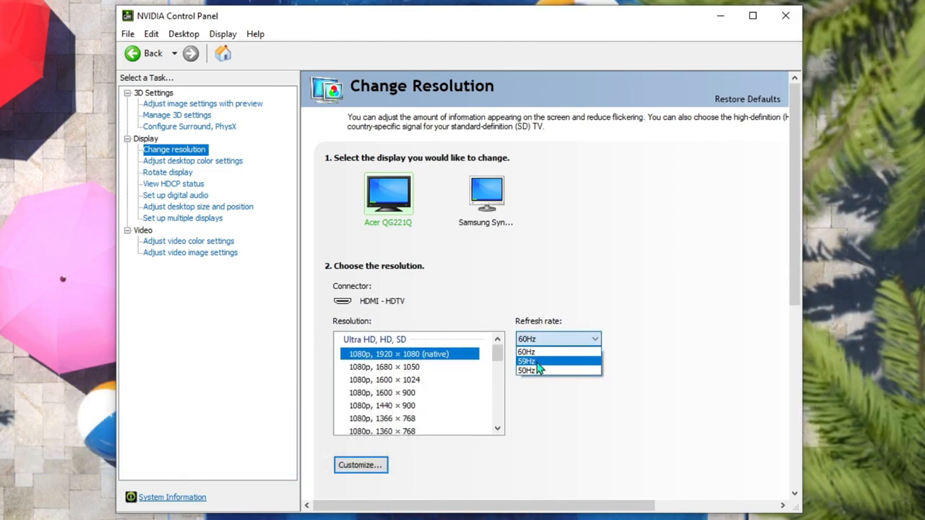
{"action": "left_click", "coordinate": [526, 352]}
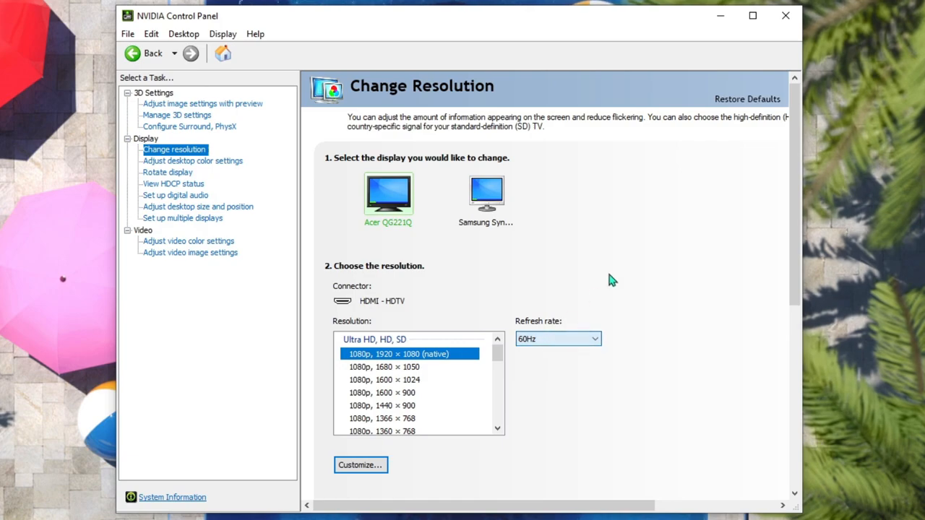
{"action": "scroll", "scroll_direction": "down", "scroll_amount": 3}
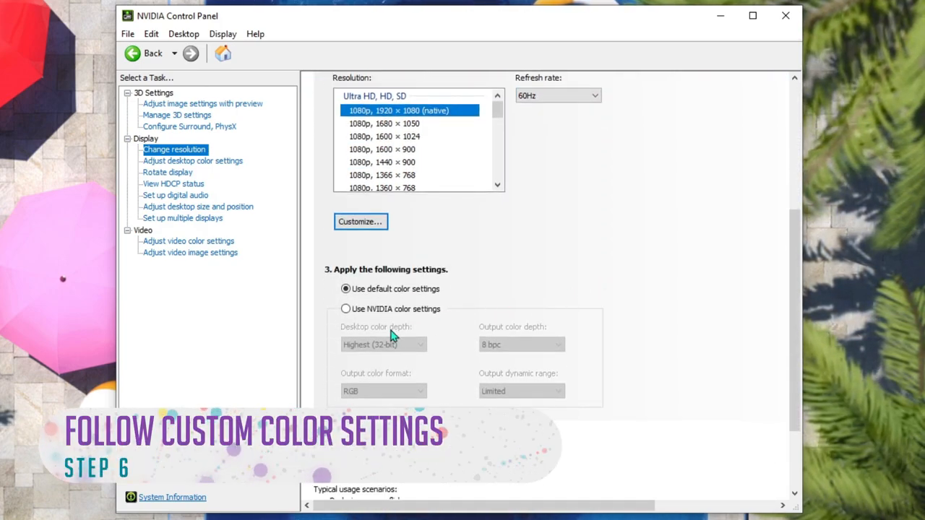
Step: Apply NVIDIA color settings with Highest 32-bit depth and Full output dynamic range, keeping changes
{"action": "left_click", "coordinate": [345, 308]}
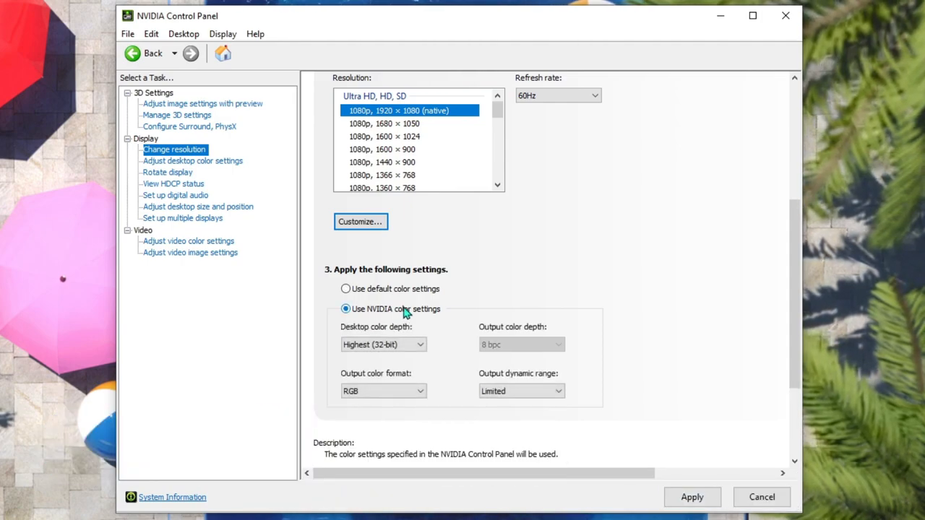
{"action": "left_click", "coordinate": [383, 344]}
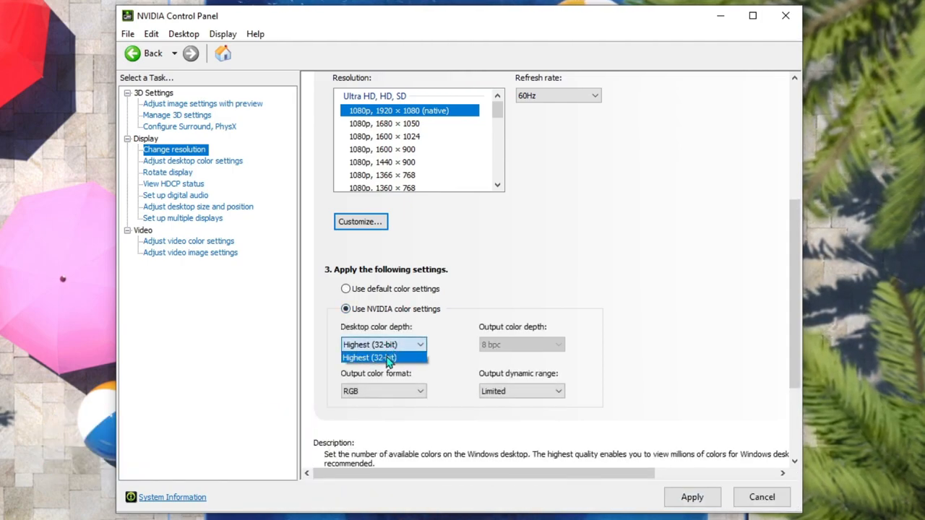
{"action": "left_click", "coordinate": [383, 357]}
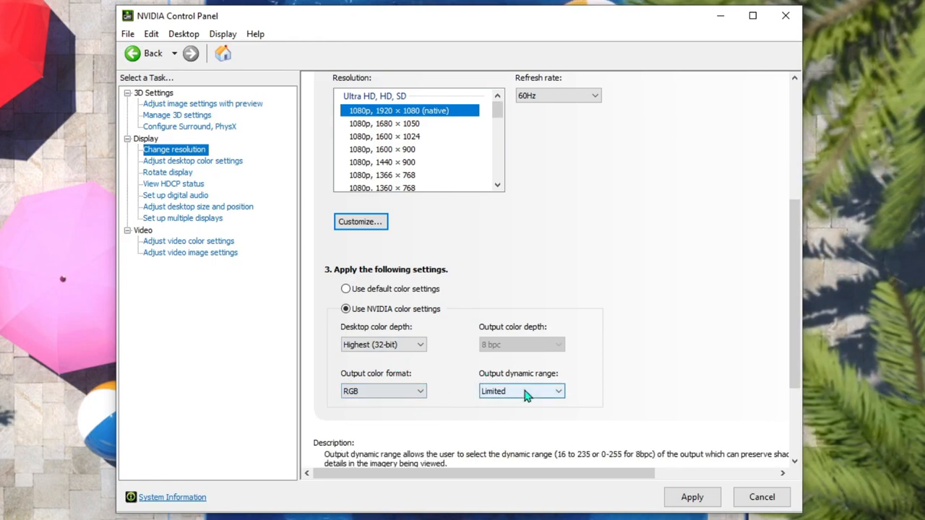
{"action": "left_click", "coordinate": [522, 391]}
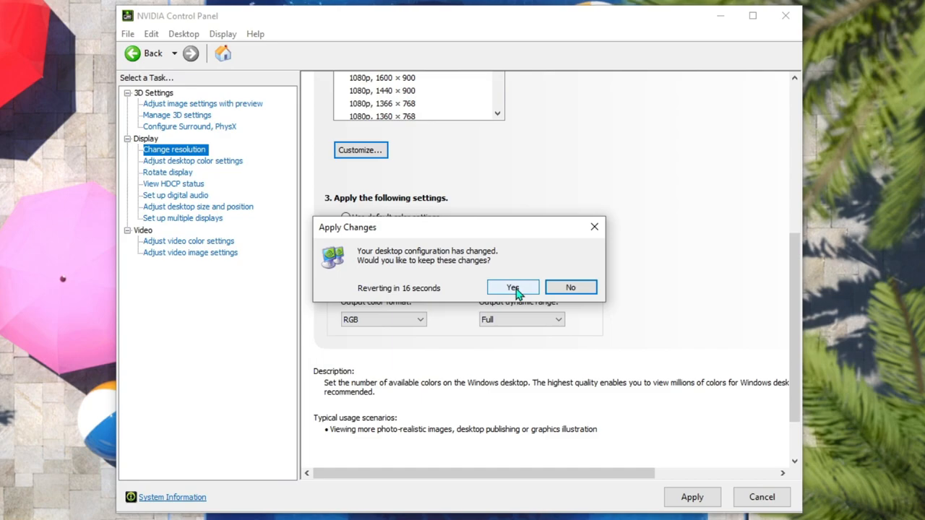
{"action": "left_click", "coordinate": [512, 287]}
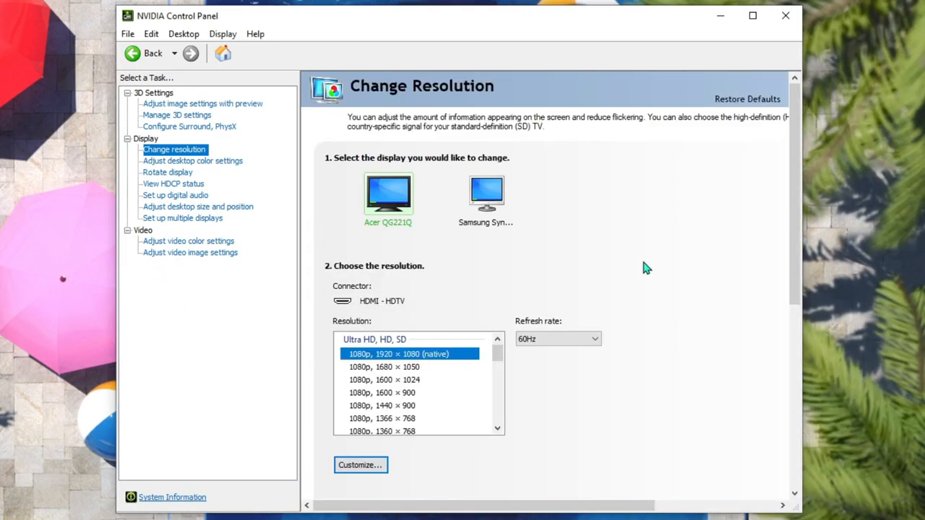
{"action": "mouse_move", "coordinate": [571, 46]}
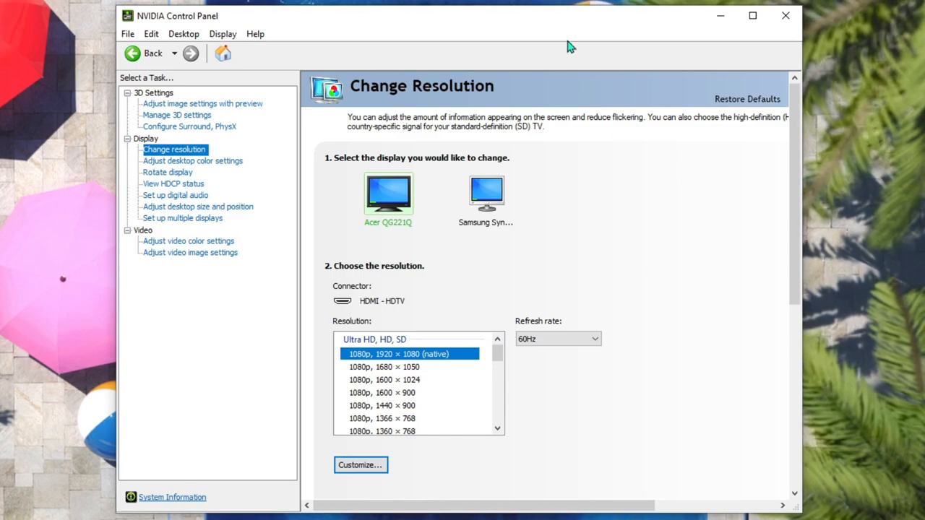
{"action": "left_click_drag", "start_coordinate": [570, 46], "coordinate": [690, 110]}
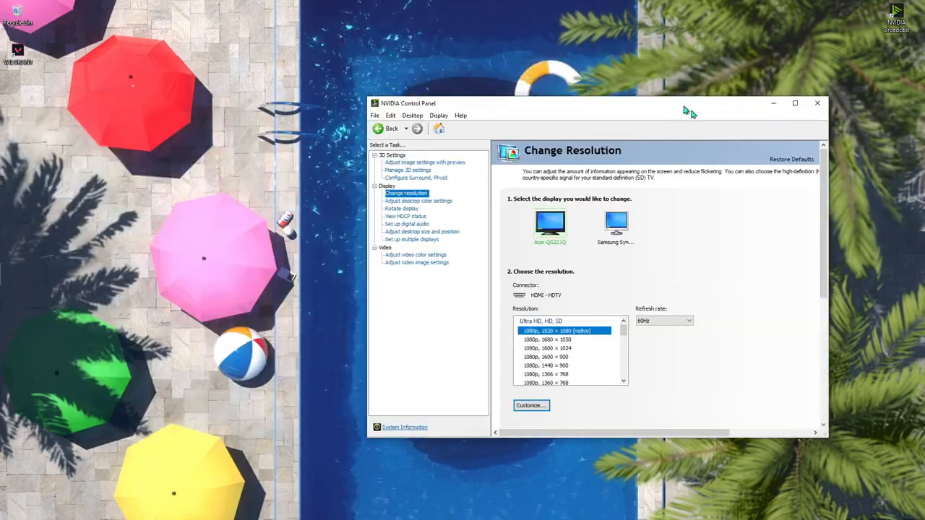